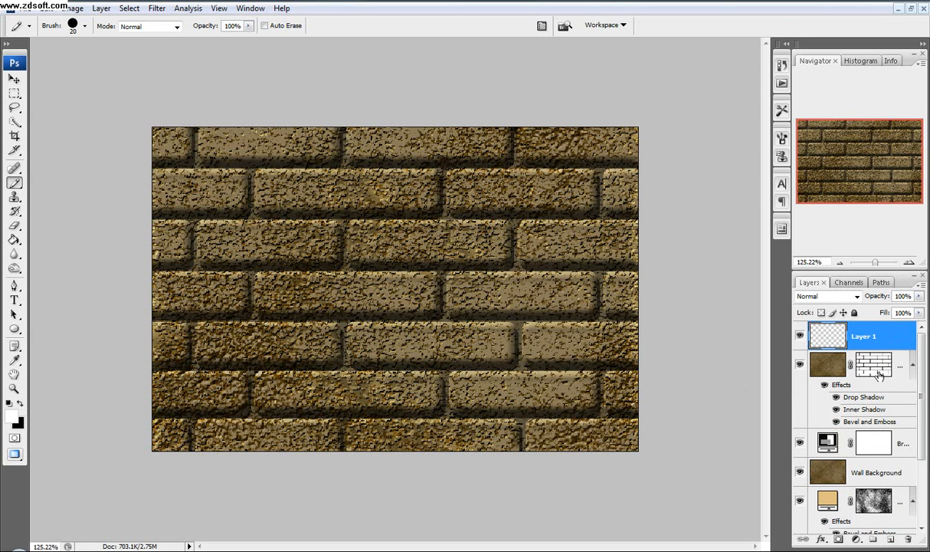
mouse_move(874, 365)
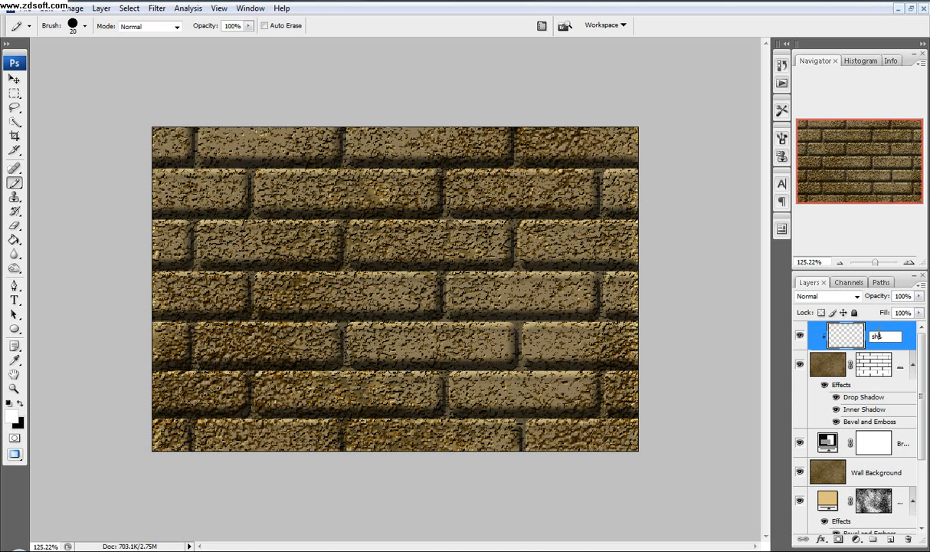
Name the new empty layer 'shadows'
text(shadows)
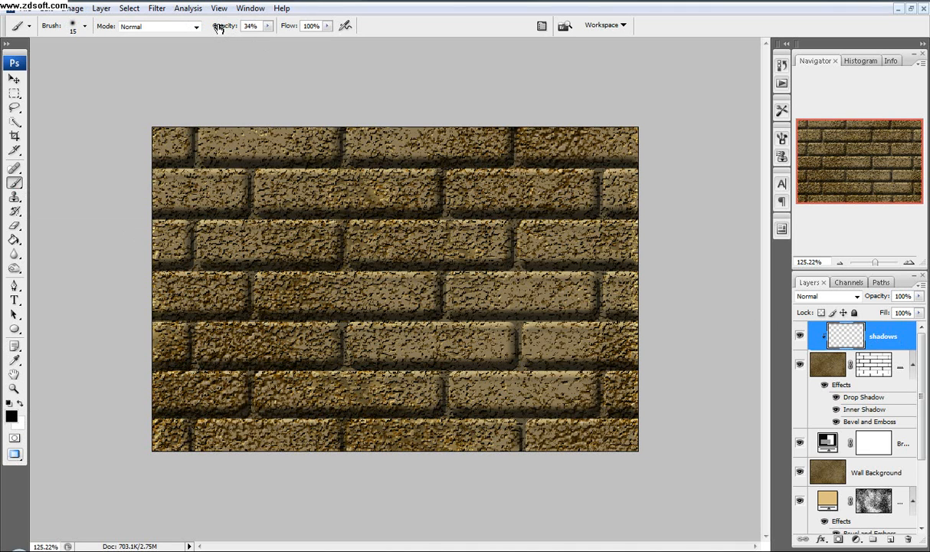
mouse_move(299, 124)
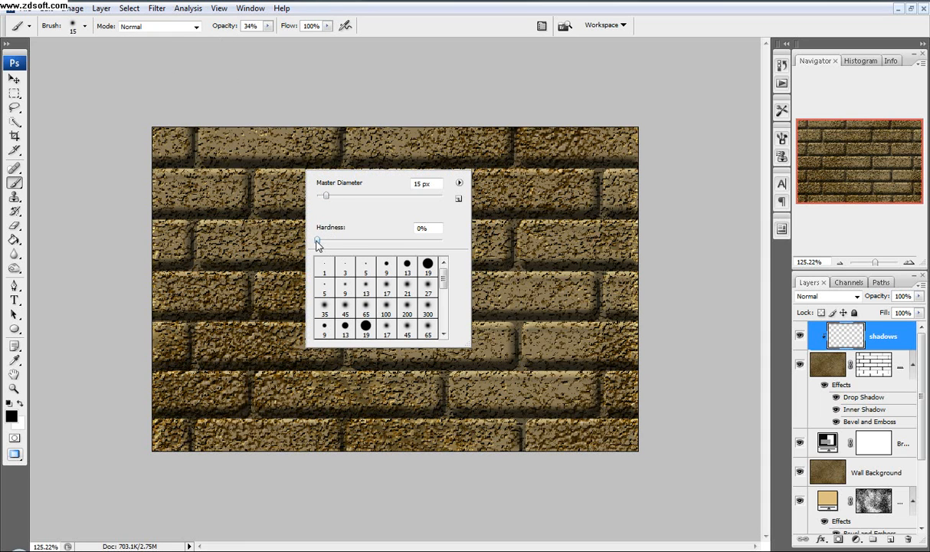
Paint soft white highlight streaks and dabs over several bricks on the shadows layer
click(303, 236)
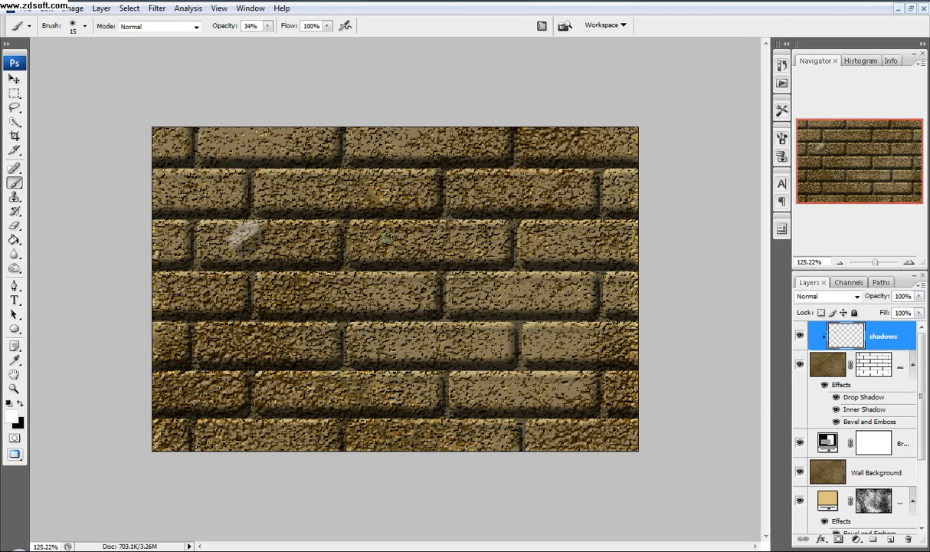
drag(386, 242, 414, 230)
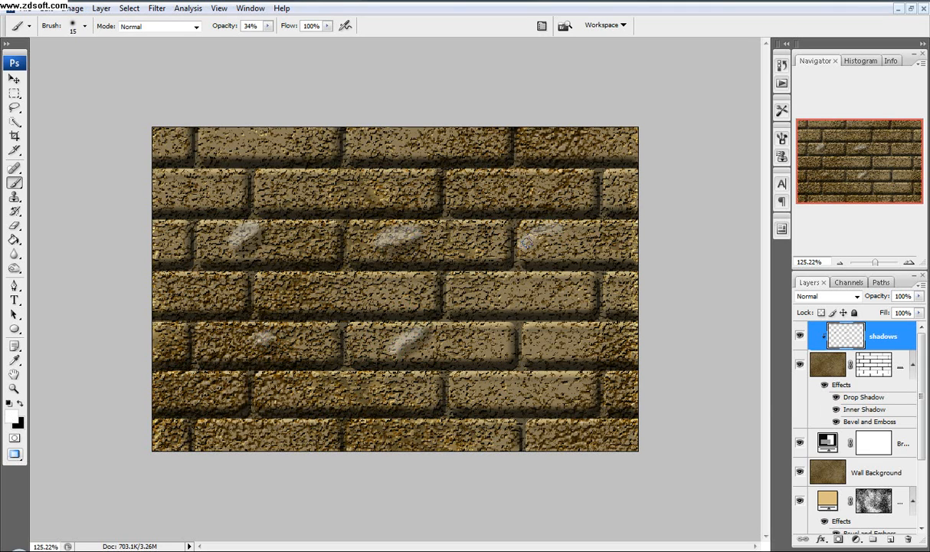
drag(521, 248, 552, 237)
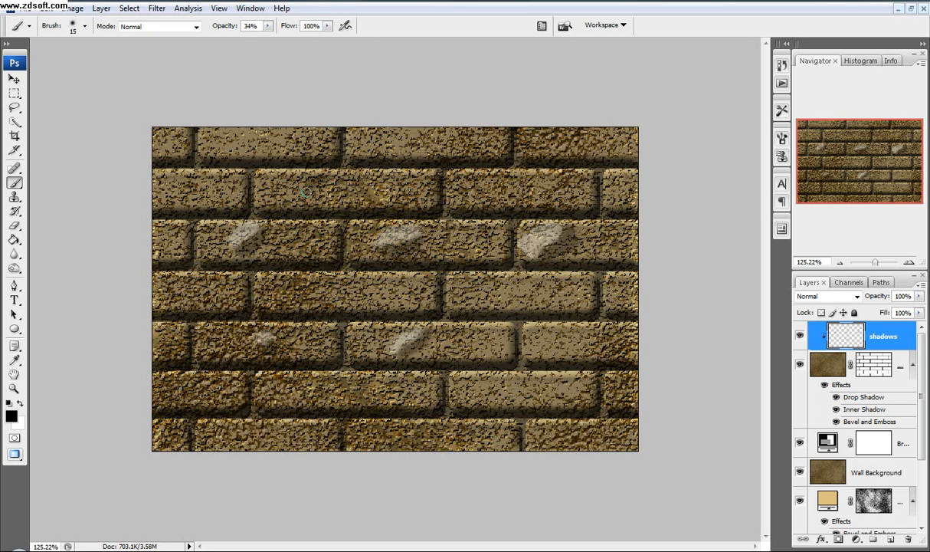
click(304, 181)
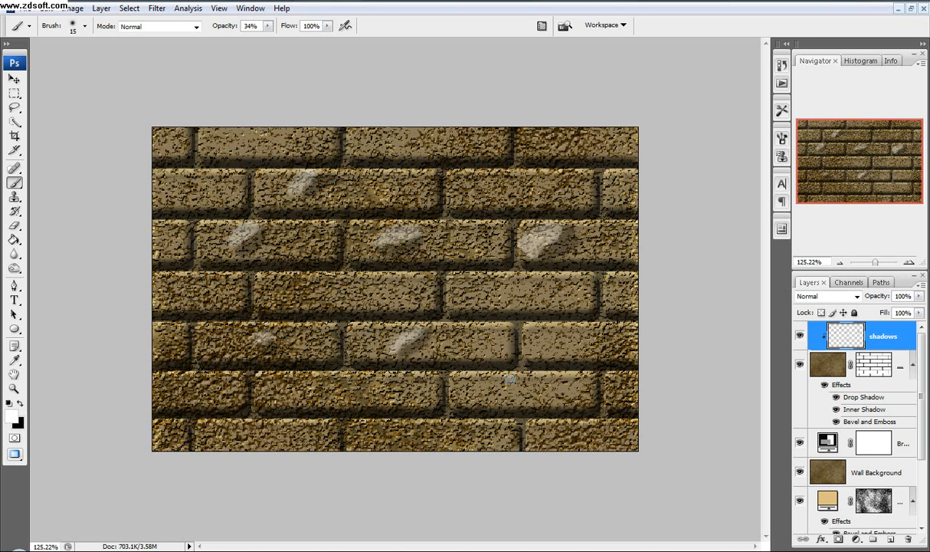
click(509, 391)
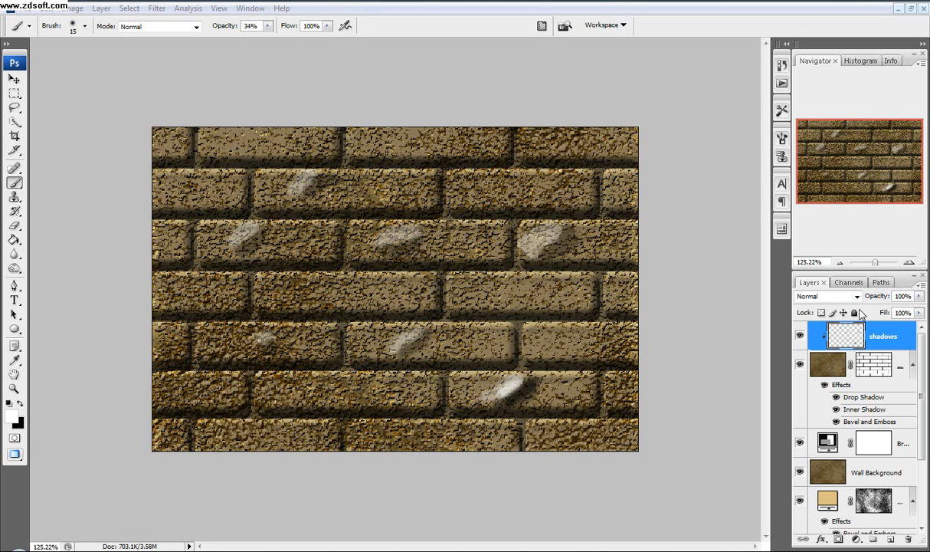
Set the shadows layer's blend mode to Overlay
click(828, 296)
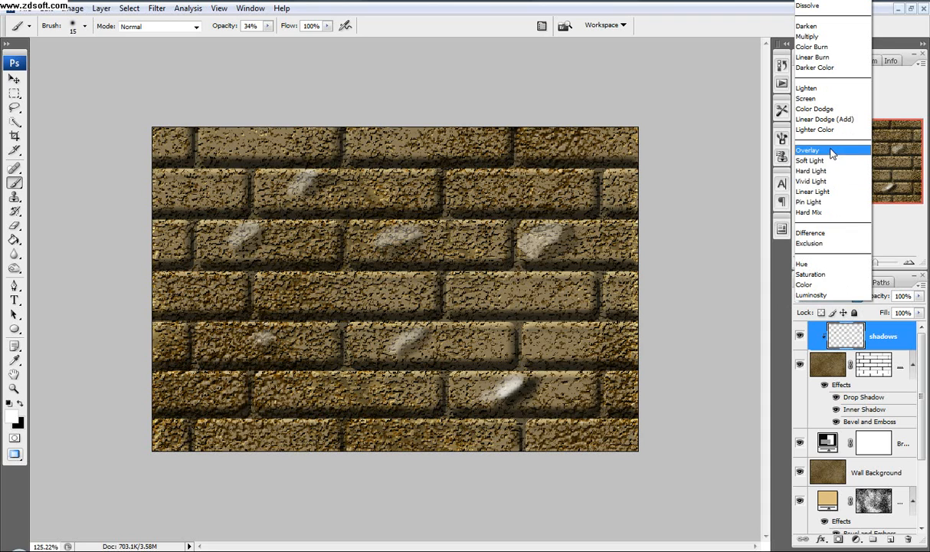
click(808, 150)
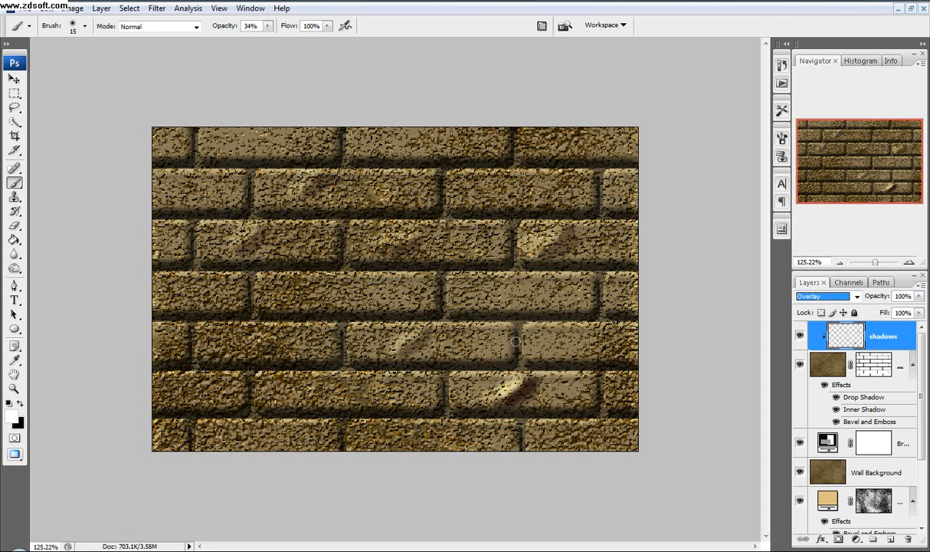
mouse_move(354, 299)
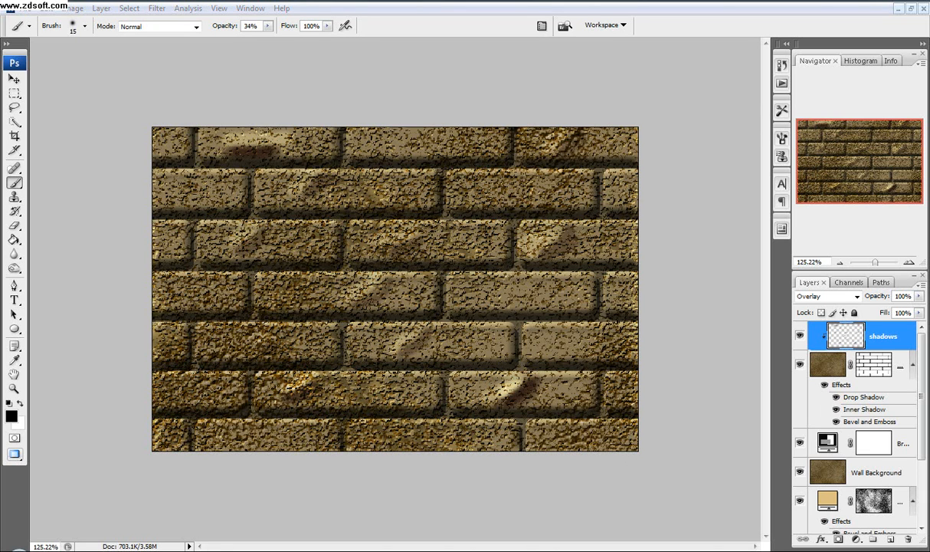
mouse_move(531, 347)
text(917f29)
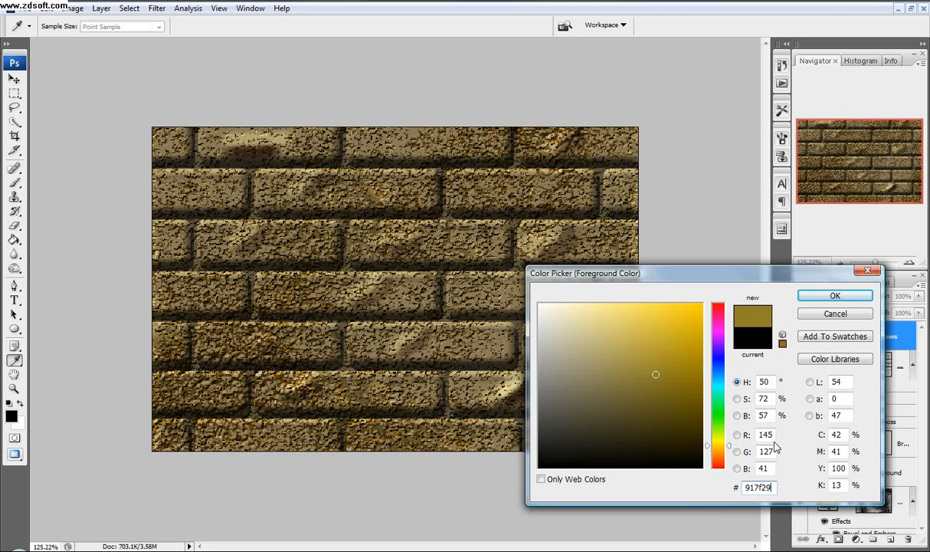
Confirm foreground 917f29 olive brown and set background to d9e065 pale yellow-green
click(834, 295)
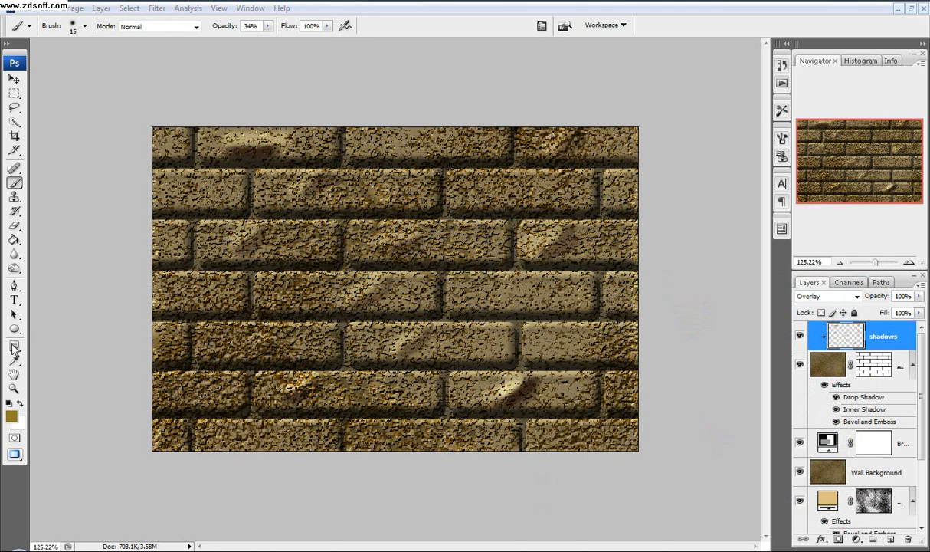
click(11, 423)
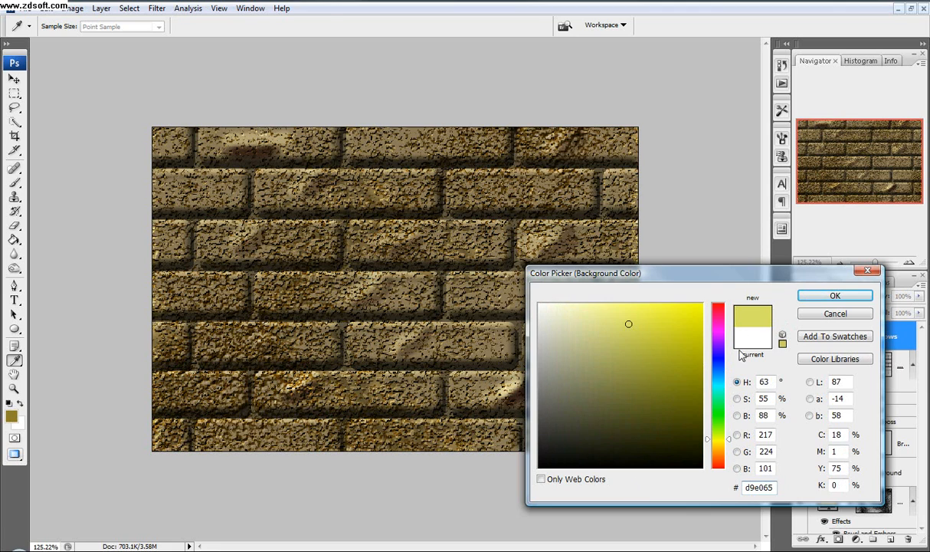
click(834, 295)
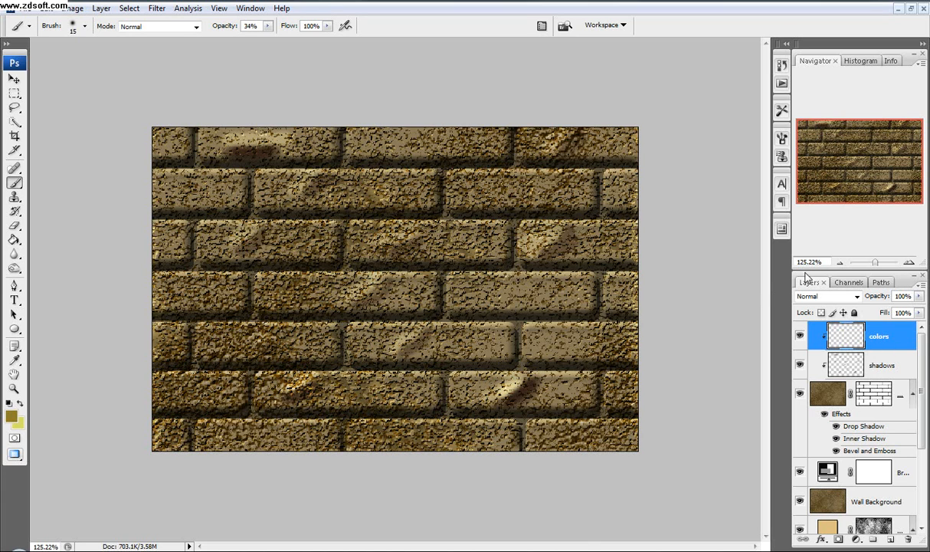
Blend the colors layer in Soft Light and render Clouds onto it
click(826, 296)
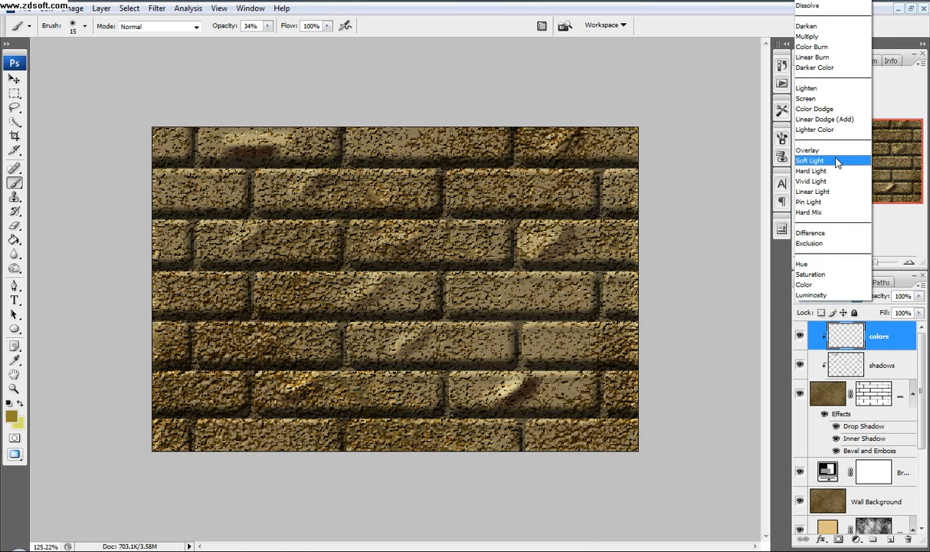
click(811, 161)
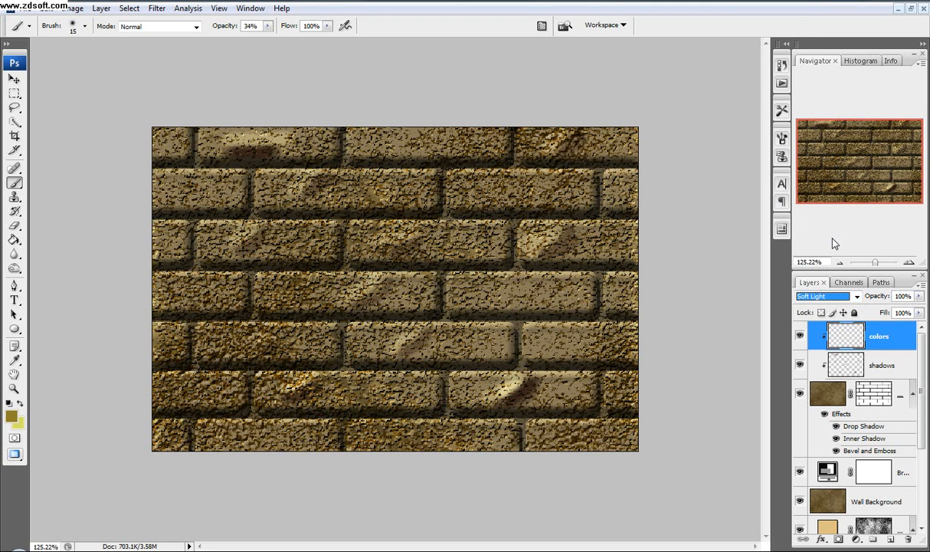
mouse_move(821, 276)
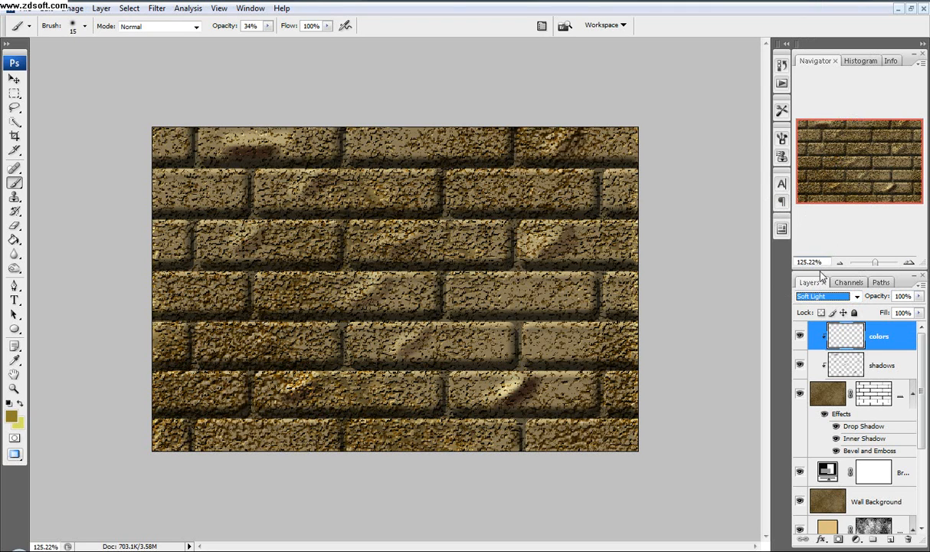
click(156, 9)
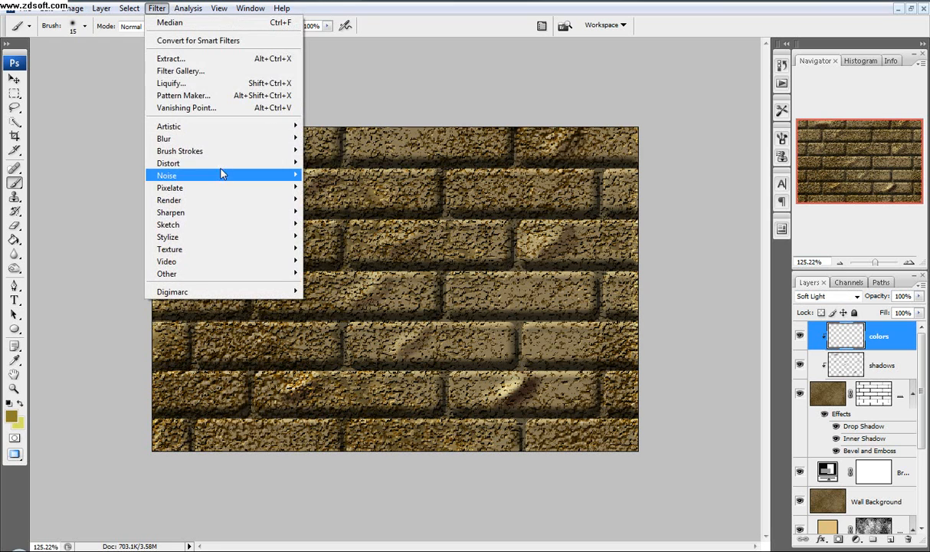
mouse_move(169, 199)
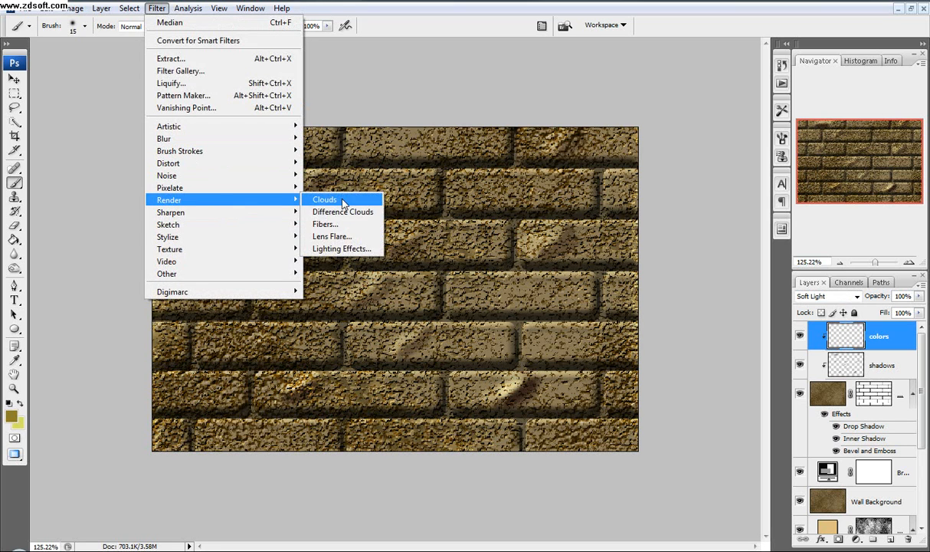
click(325, 200)
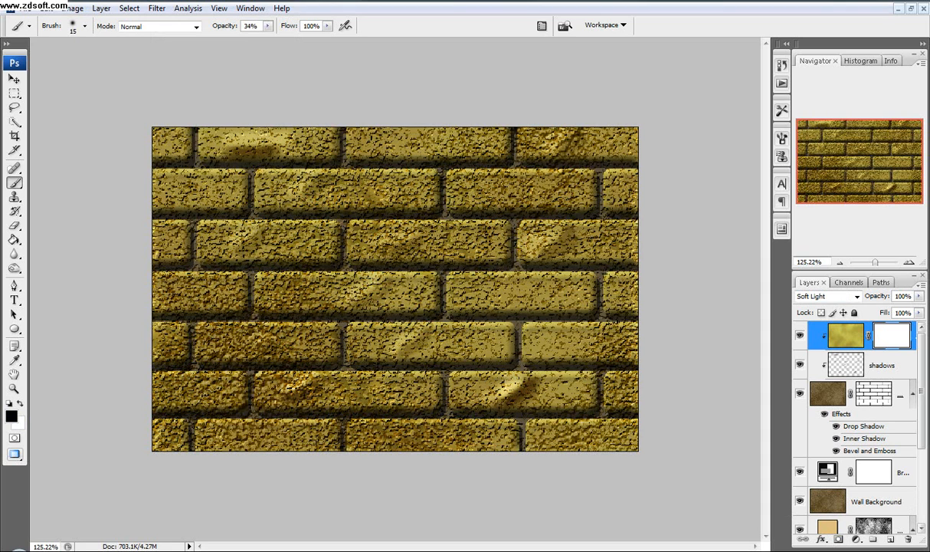
mouse_move(855, 352)
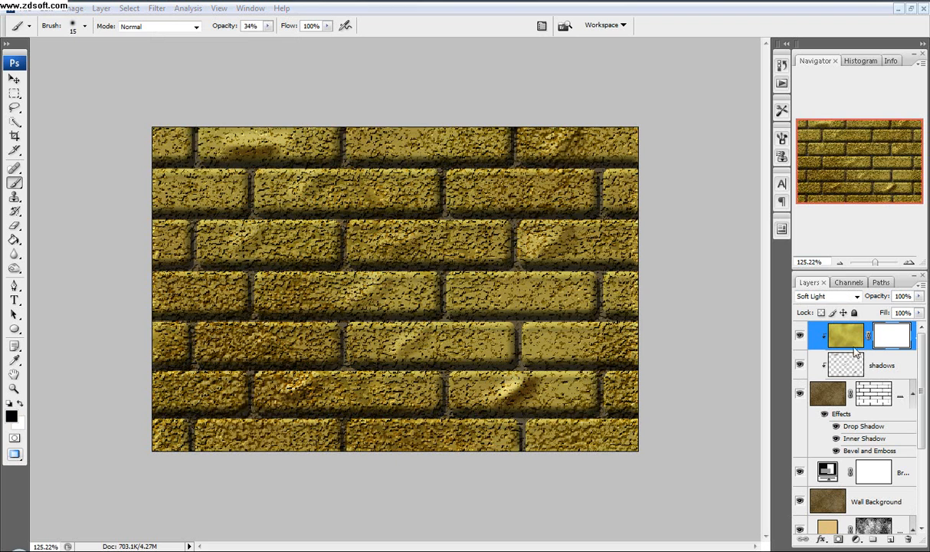
Target the colour layer's cloudy mask and bring up Levels for it
click(156, 9)
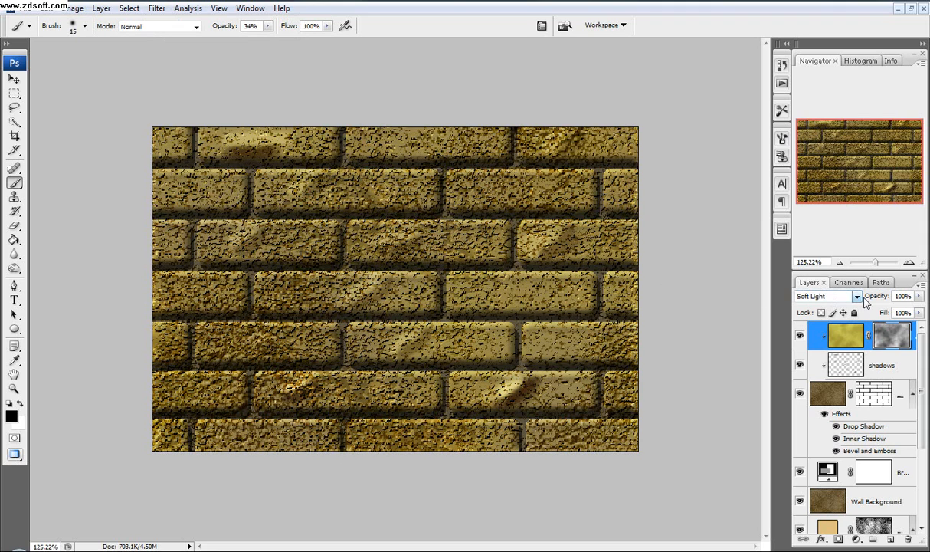
click(858, 297)
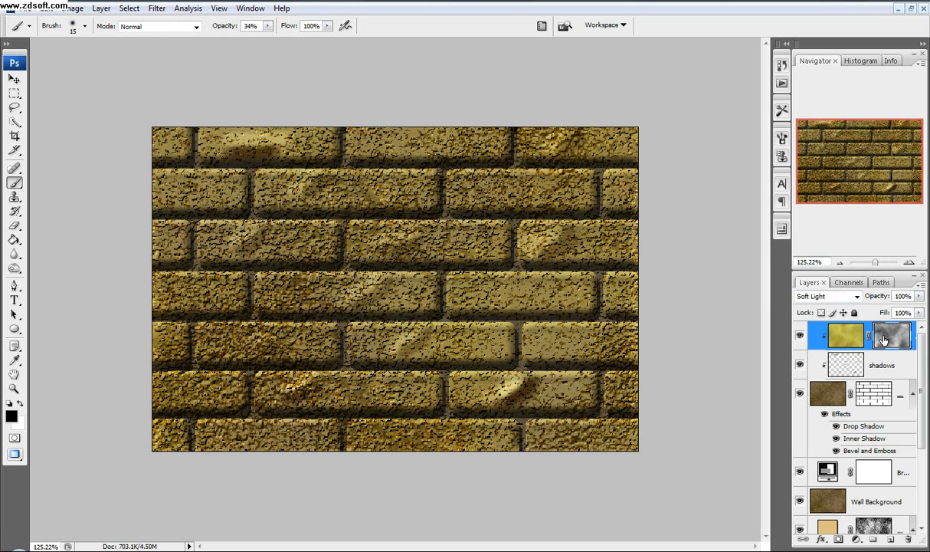
click(101, 8)
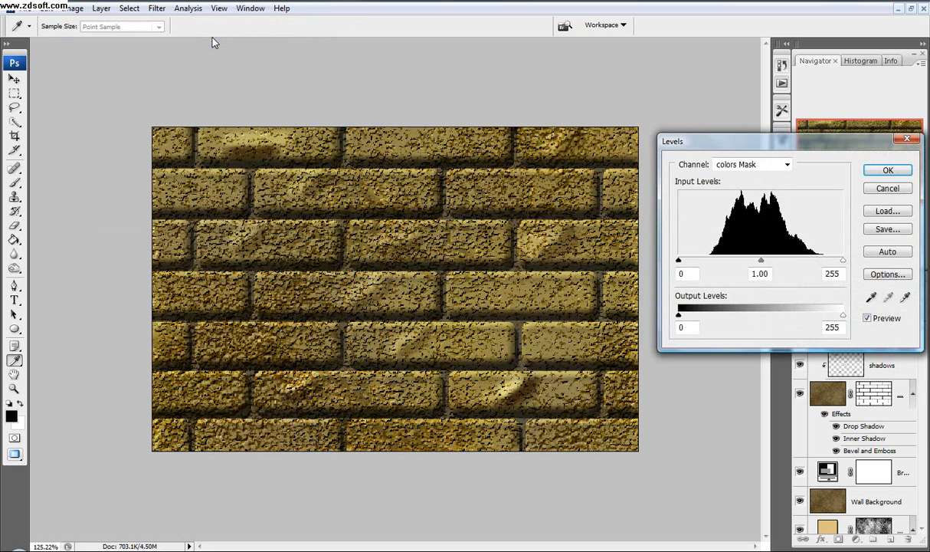
Raise the mask's black point to about 175 so the yellow tint shows only in patches
drag(678, 261, 739, 260)
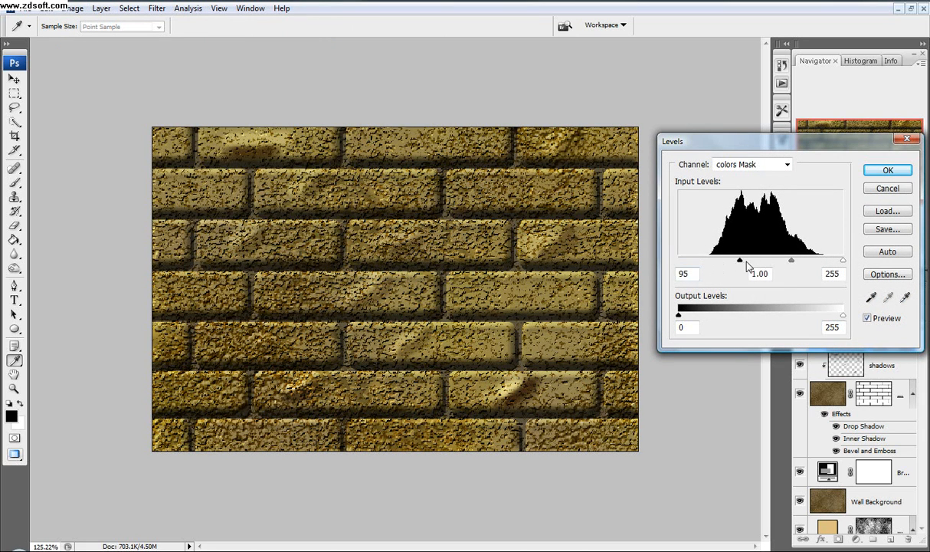
drag(739, 260, 791, 261)
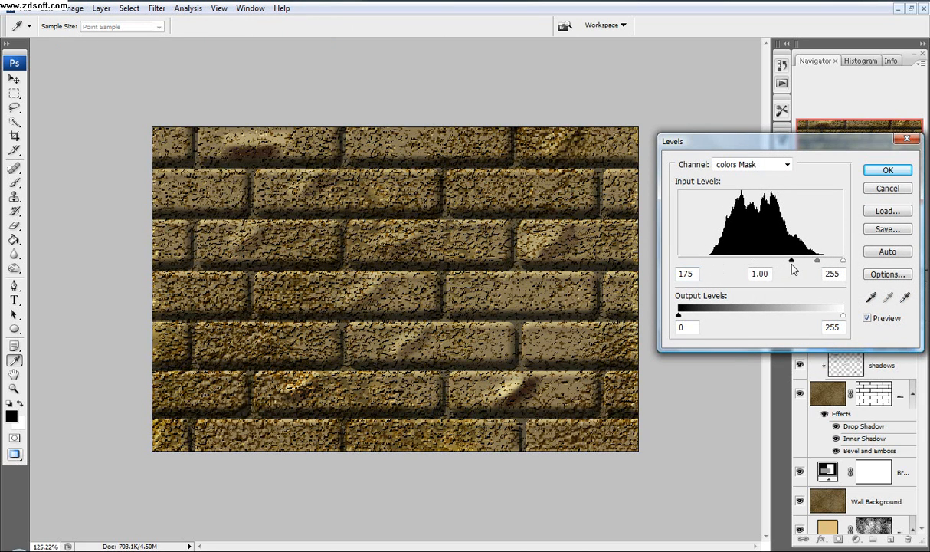
drag(794, 260, 788, 260)
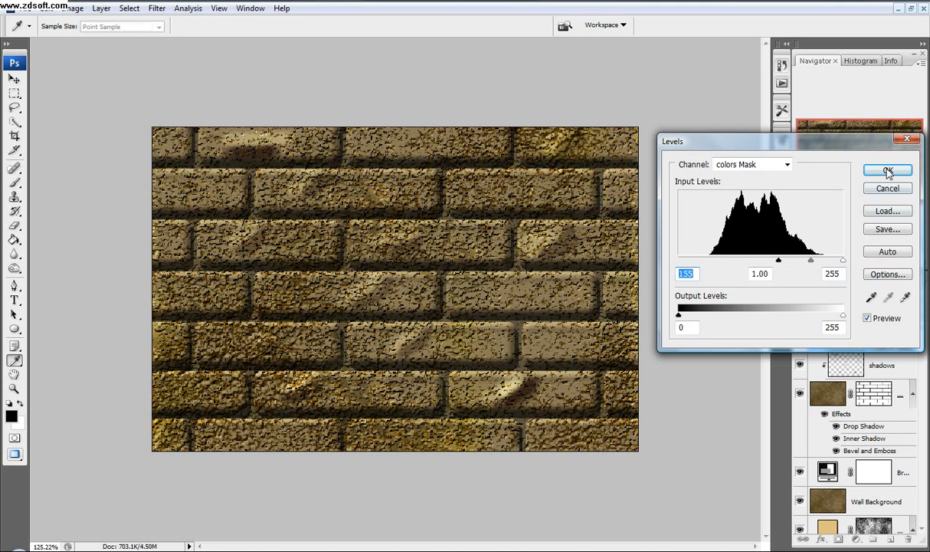
click(887, 170)
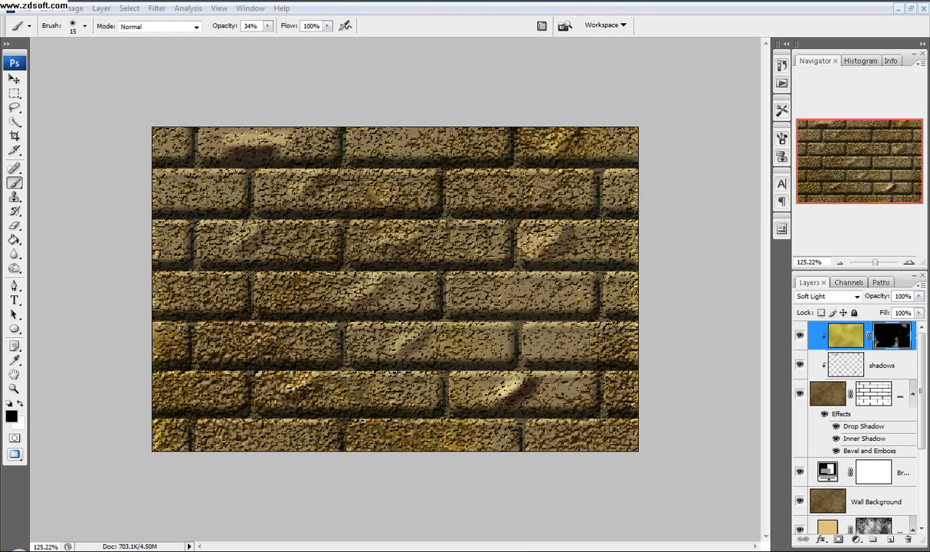
mouse_move(695, 374)
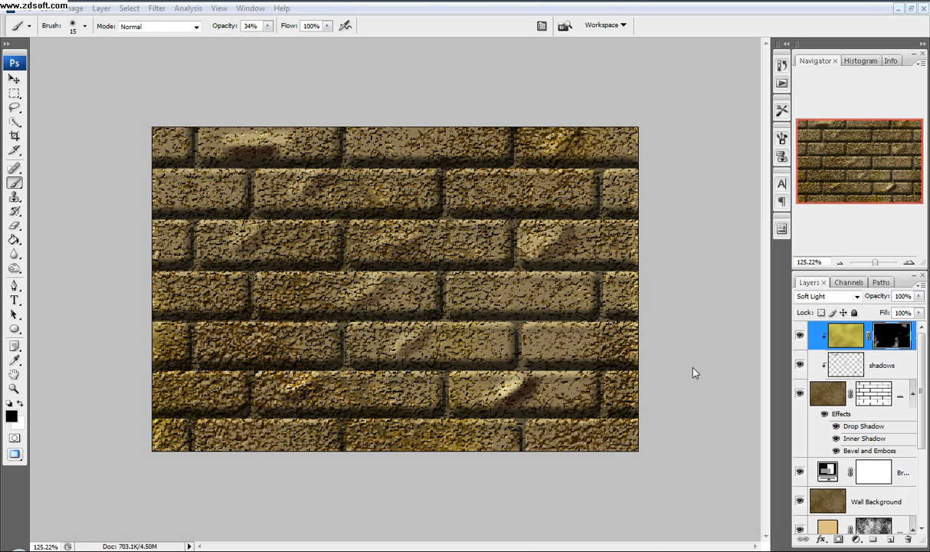
mouse_move(712, 351)
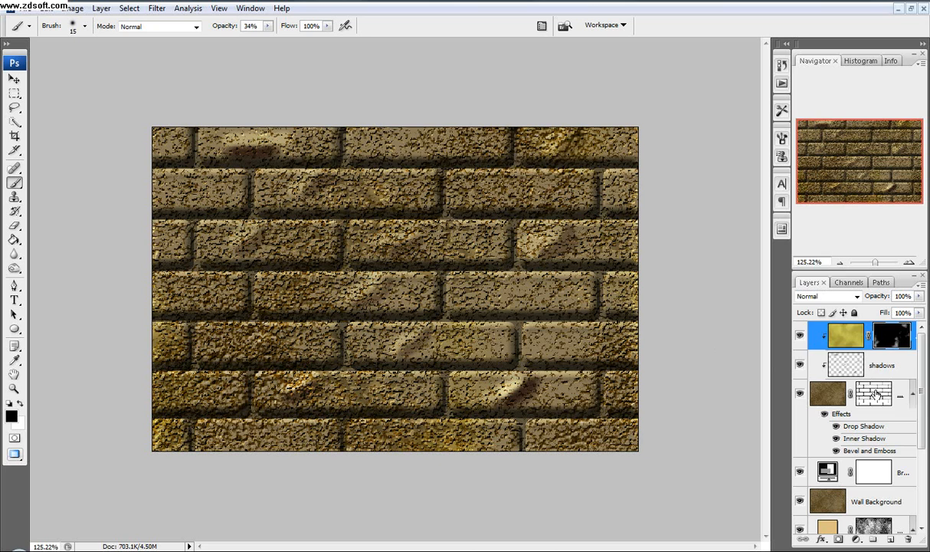
Make the effects-laden brick layer active and bring up the Filter menu
click(874, 393)
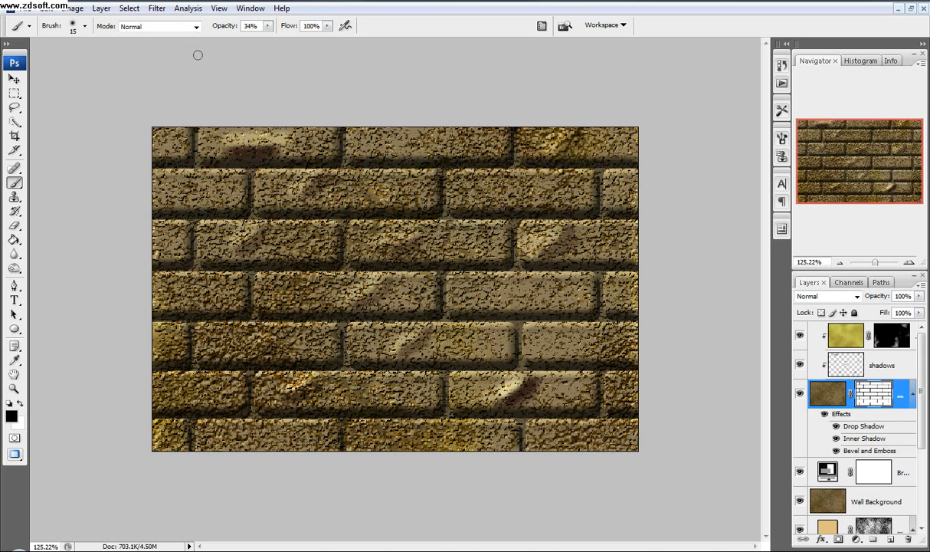
click(156, 8)
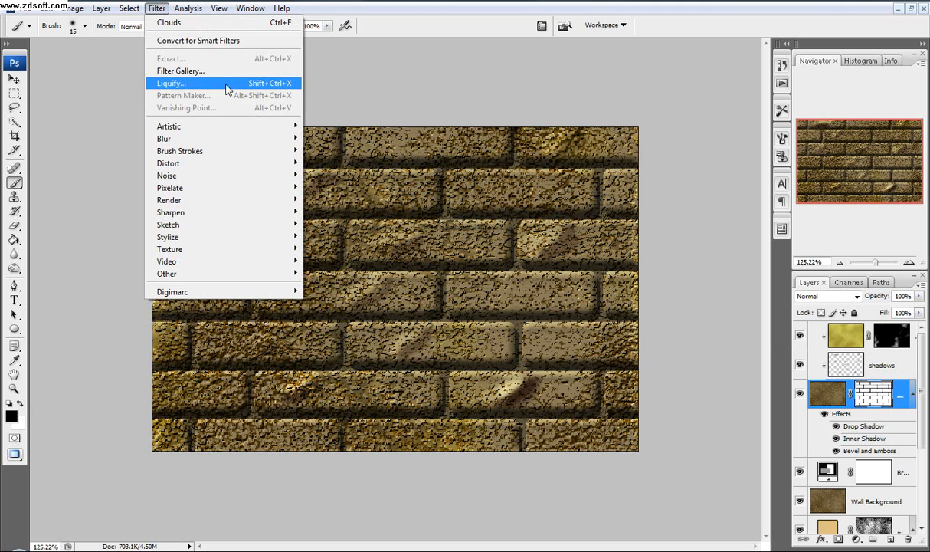
Apply Liquify with Forward Warp to make the brick edges wavy and uneven
click(172, 83)
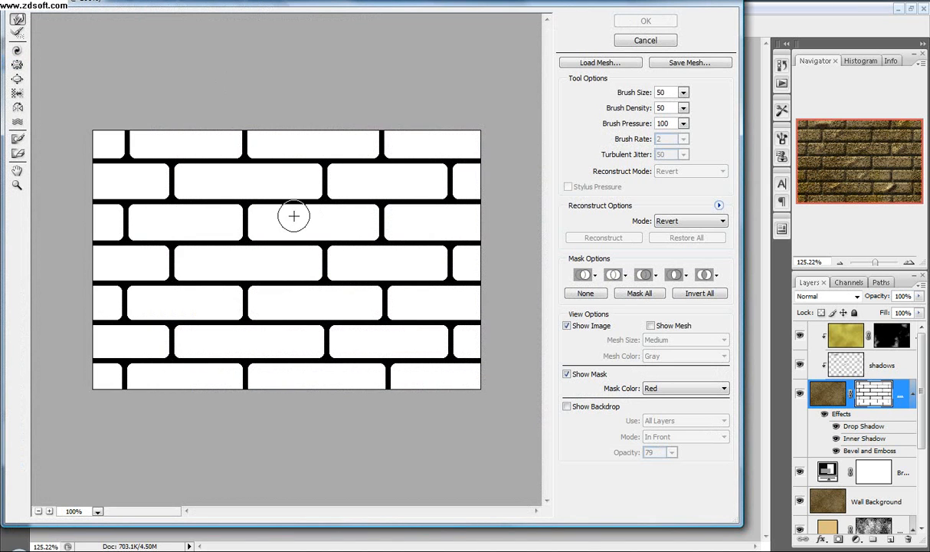
mouse_move(282, 210)
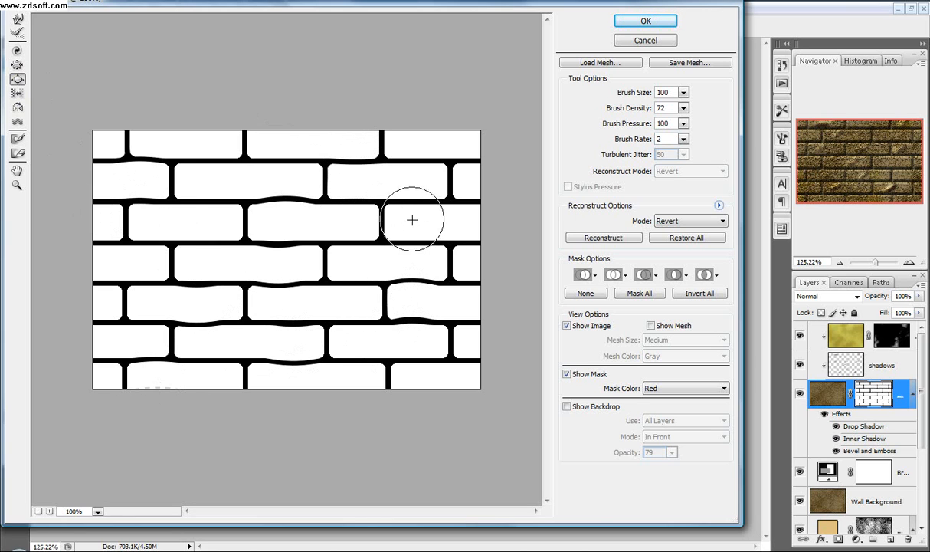
mouse_move(354, 253)
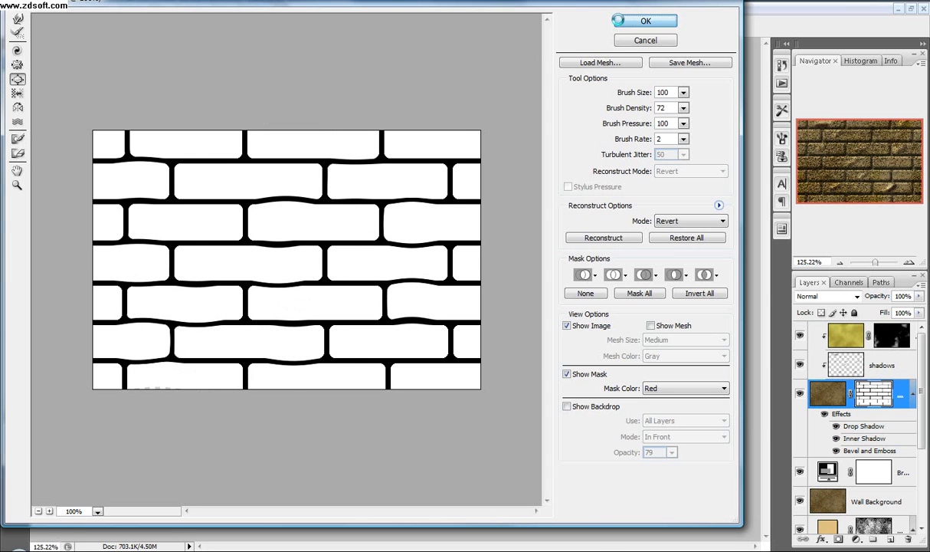
click(644, 21)
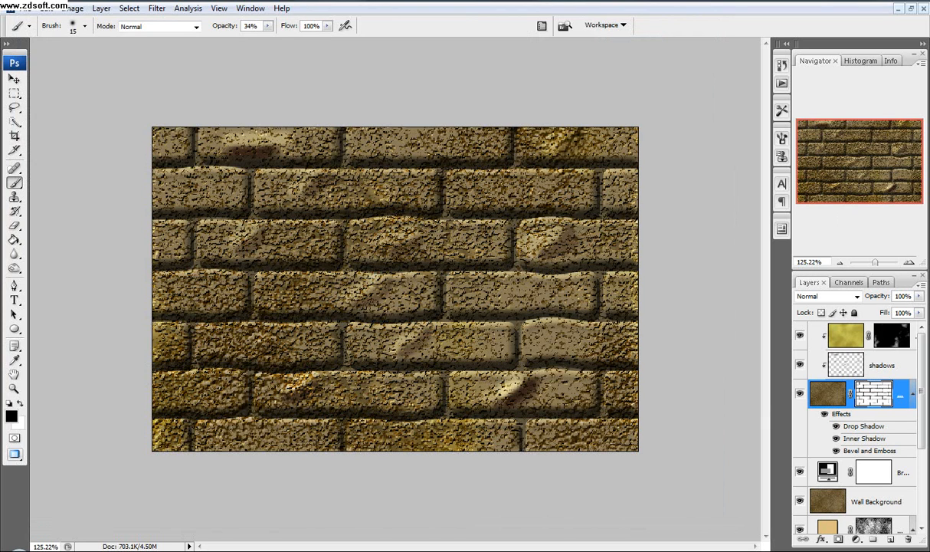
mouse_move(467, 266)
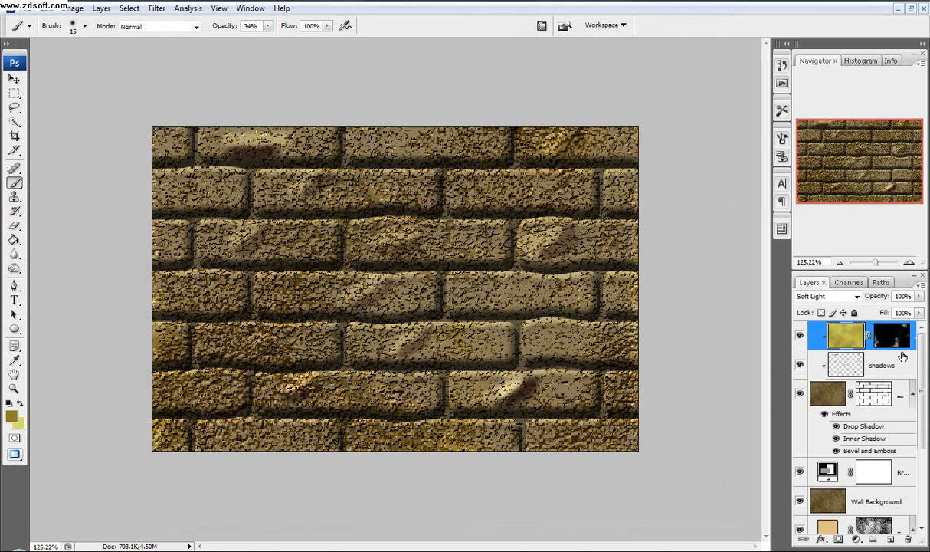
Flatten the wall layers into one Background layer and bring up Image Adjustments
scroll(down, 3)
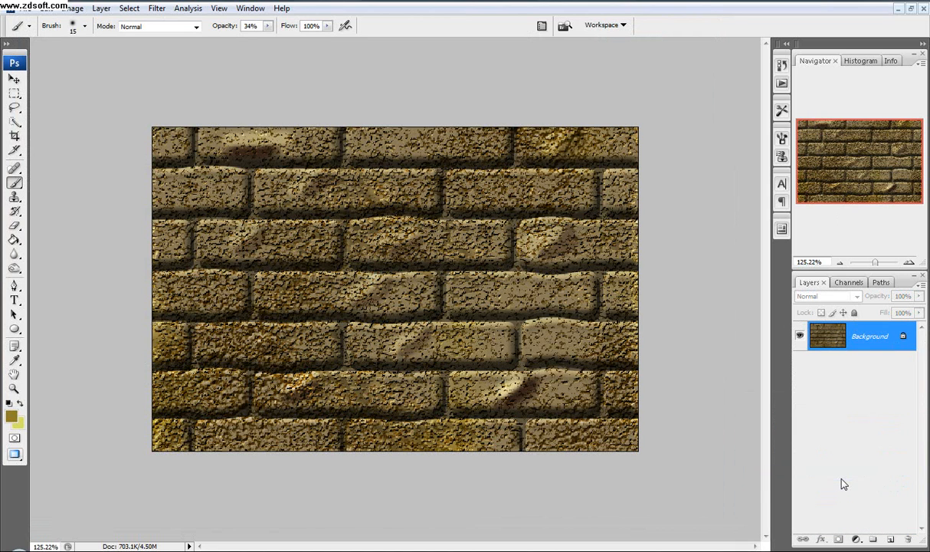
click(73, 8)
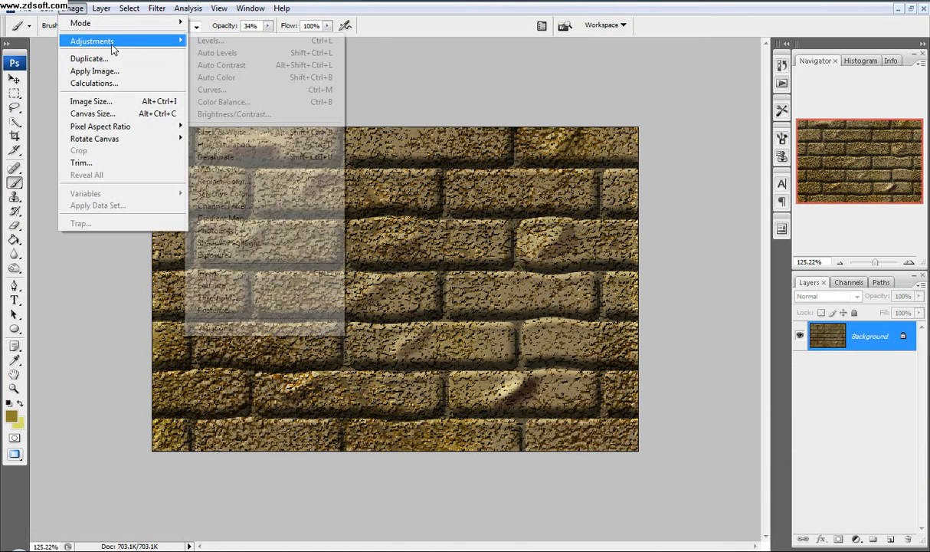
Apply an S-shaped Curves adjustment to deepen shadows and brighten highlights
click(211, 89)
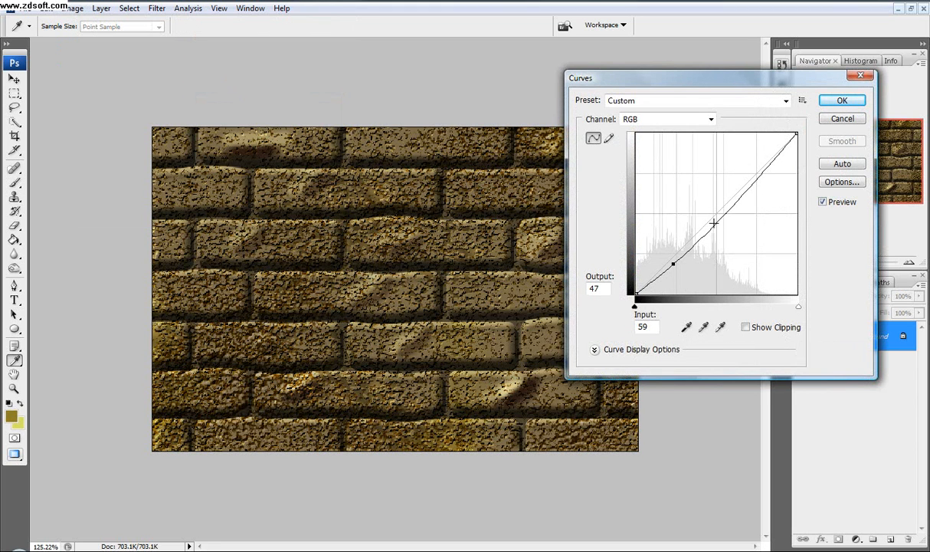
drag(715, 224, 742, 180)
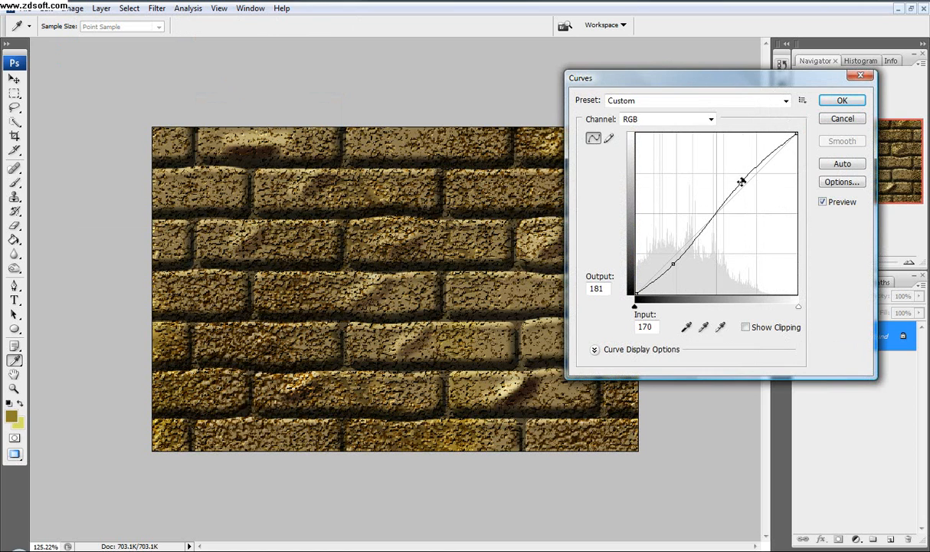
drag(673, 264, 677, 268)
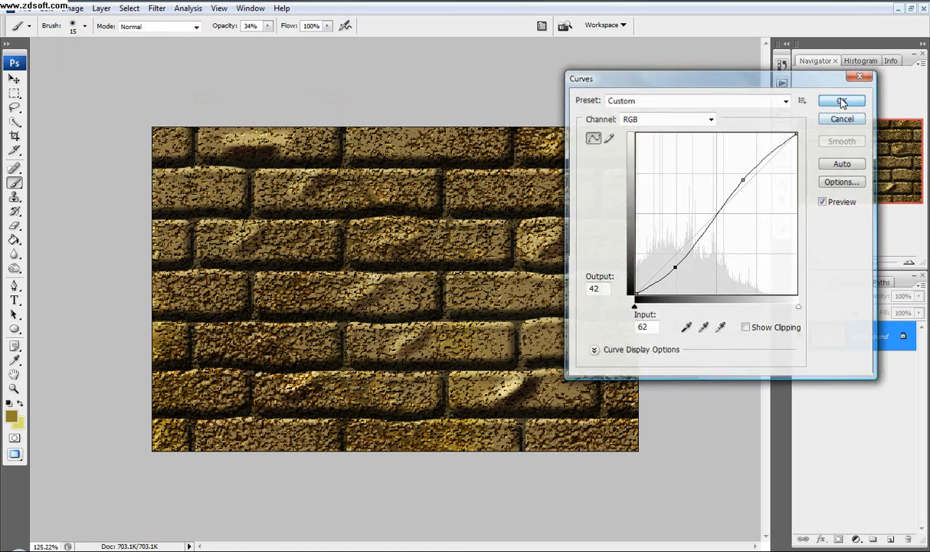
click(842, 101)
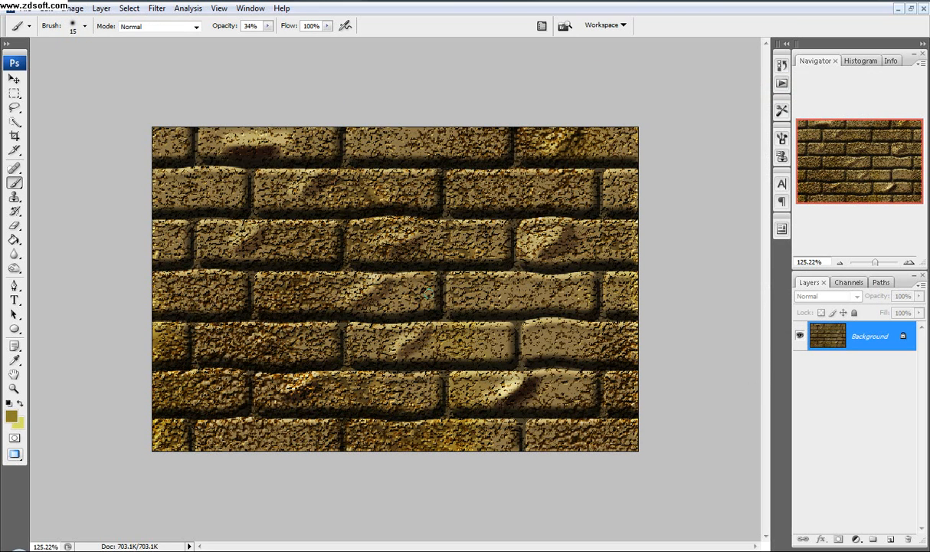
mouse_move(316, 315)
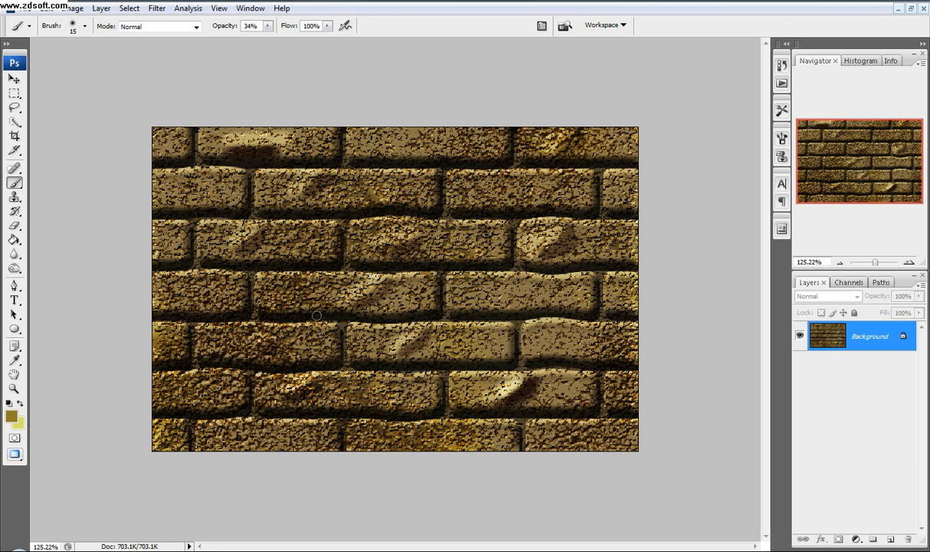